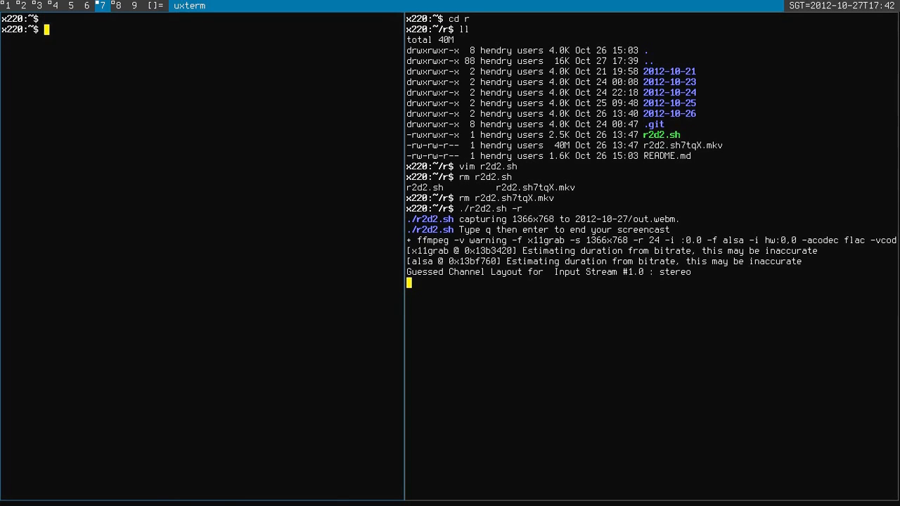
# Open the .xinitrc startup script in Vim with 'vim .xinitrc'
pyautogui.write('vim .xinitrc')
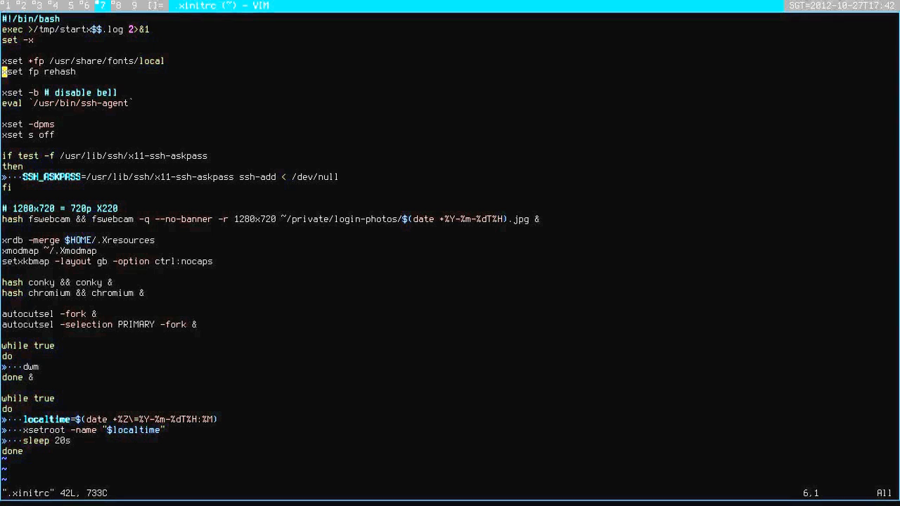
# Step through the .xinitrc startup commands, then switch to dwm tag 9 showing conky
pyautogui.press('gg')
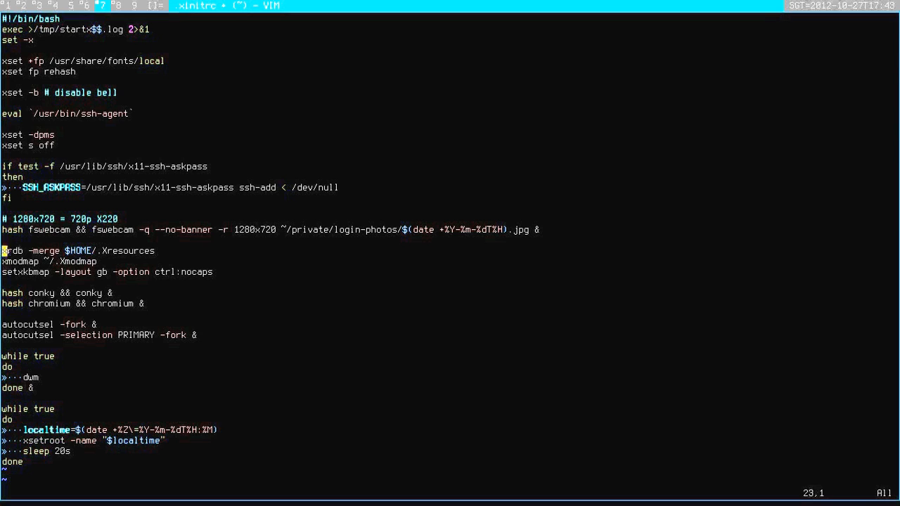
pyautogui.press('j')
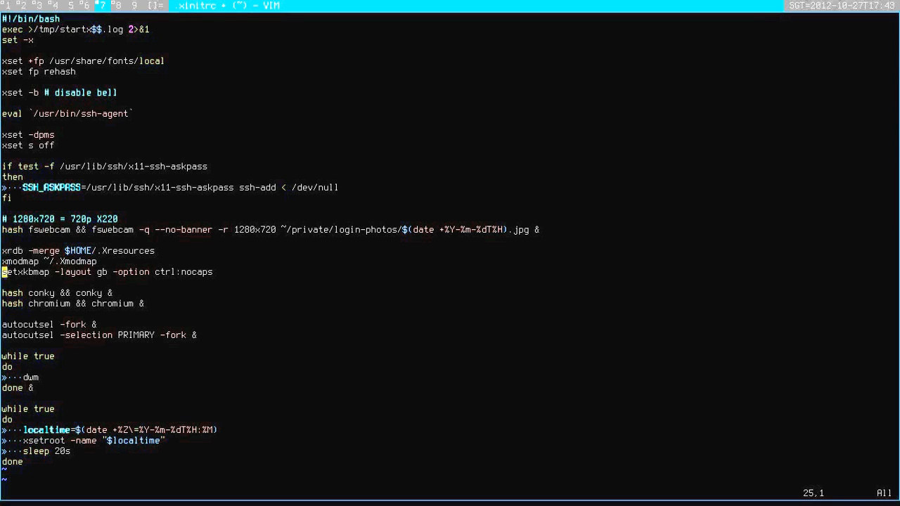
pyautogui.press('Down')
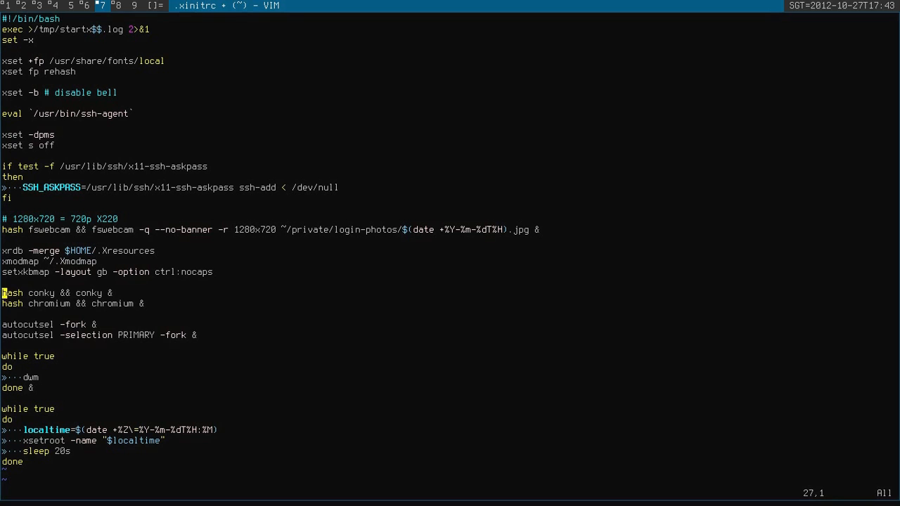
pyautogui.click(133, 6)
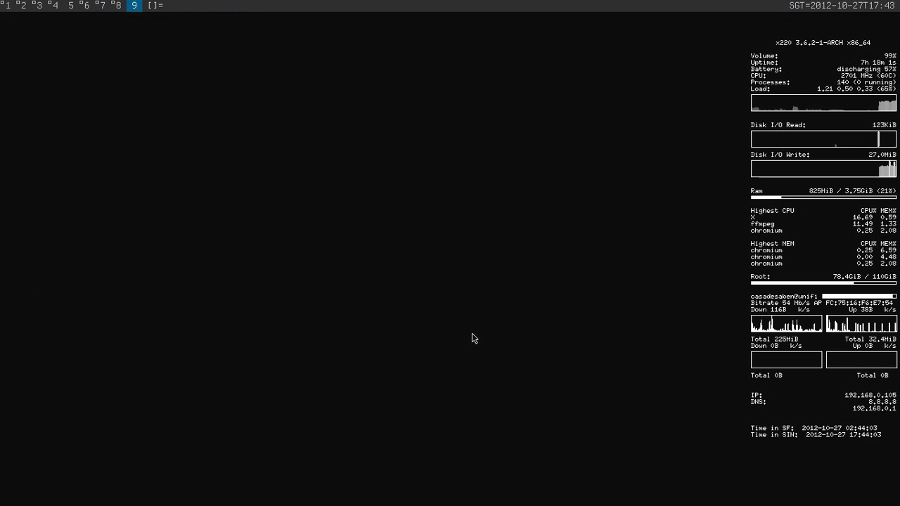
pyautogui.click(101, 6)
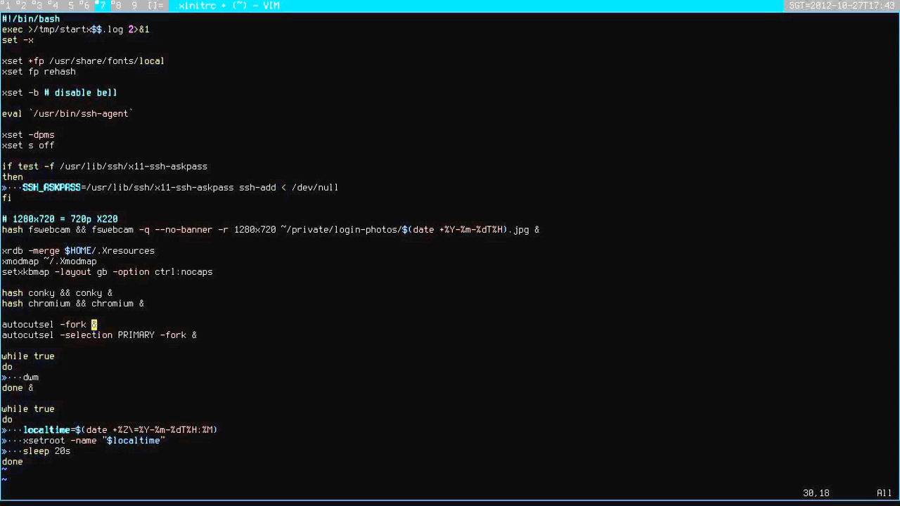
pyautogui.moveTo(335, 329)
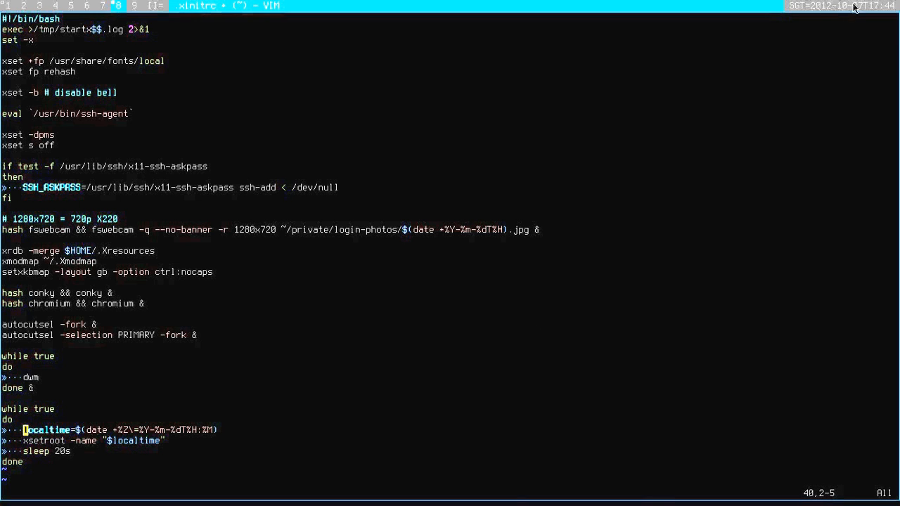
pyautogui.moveTo(497, 248)
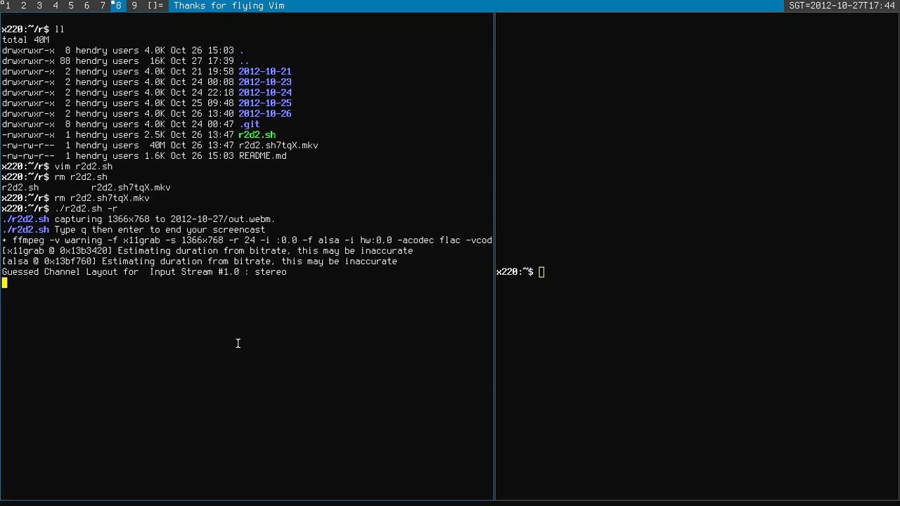
# Enter 'q' in the r2d2.sh screencast terminal to end the recording
pyautogui.write('q')
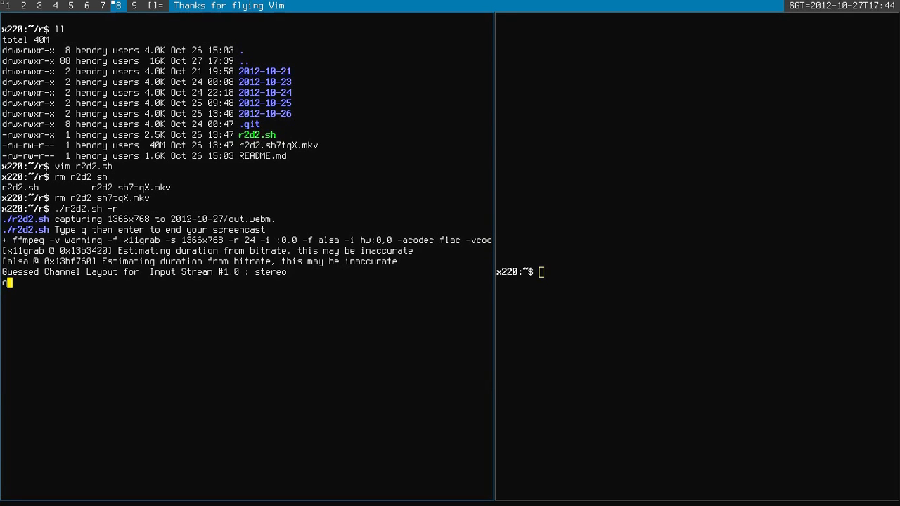